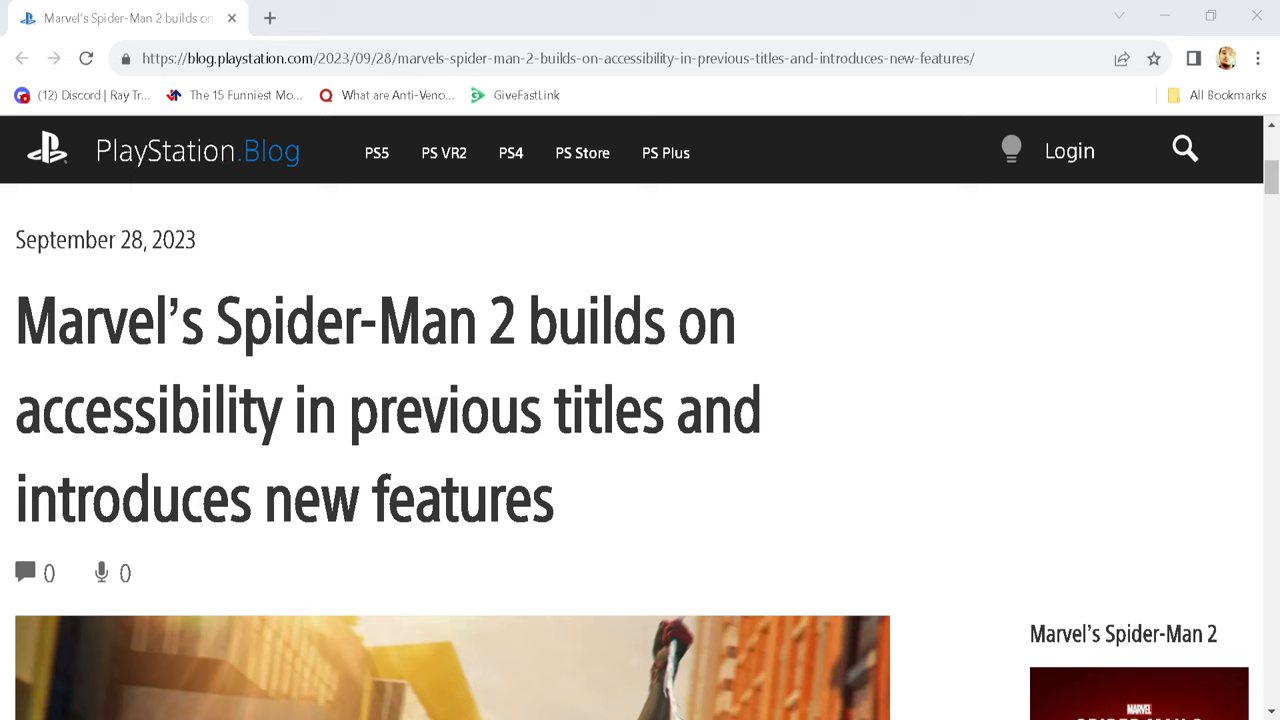
{"action": "mouse_move", "coordinate": [1004, 408]}
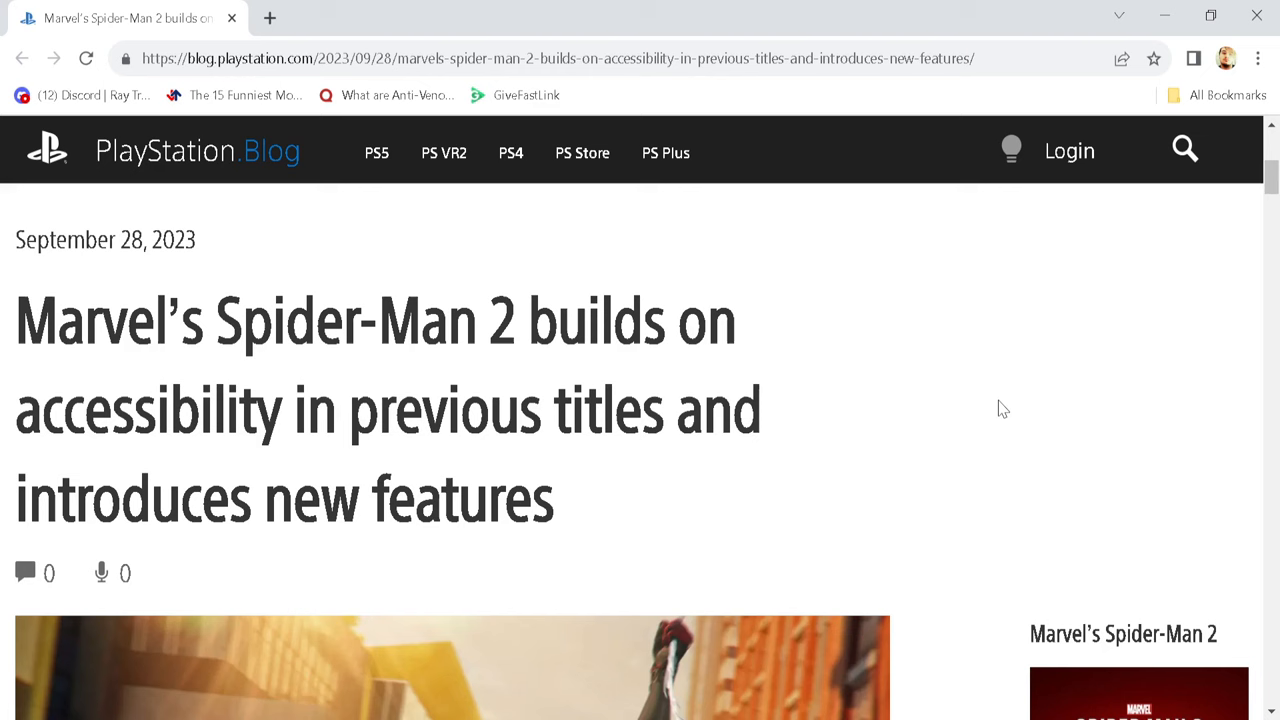
{"action": "scroll", "scroll_direction": "down", "scroll_amount": 3}
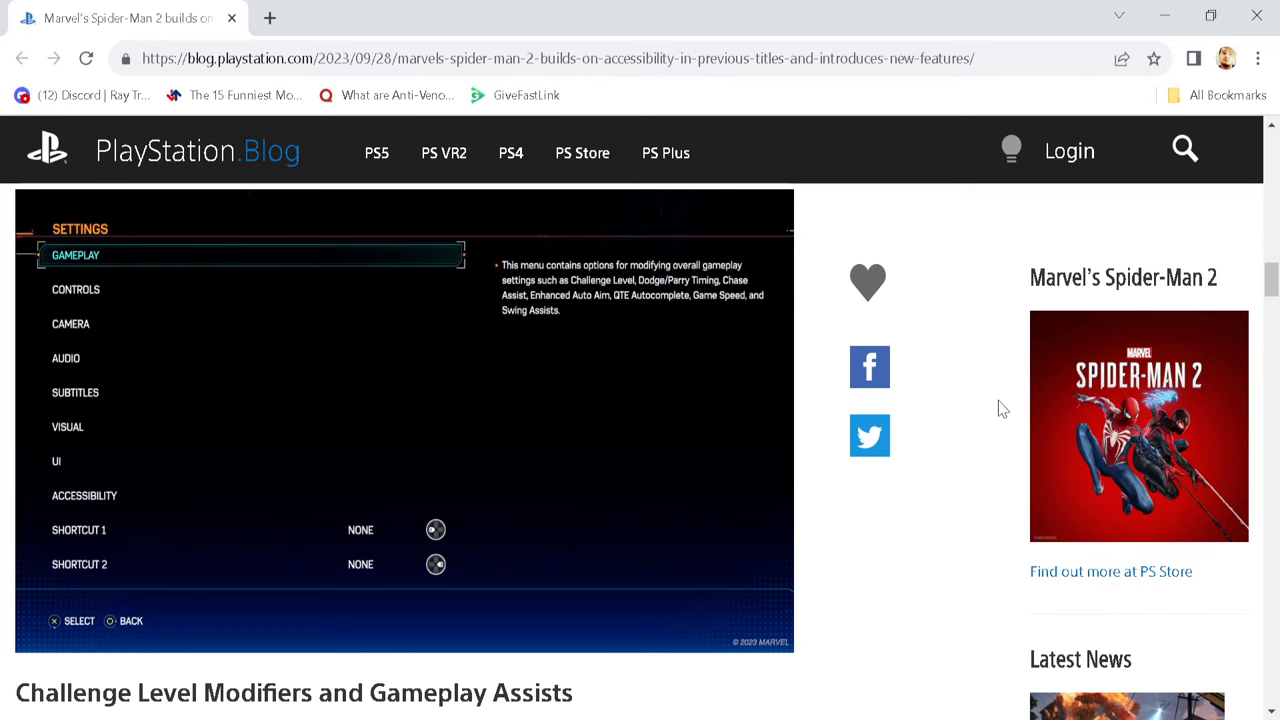
{"action": "scroll", "scroll_direction": "down", "scroll_amount": 3}
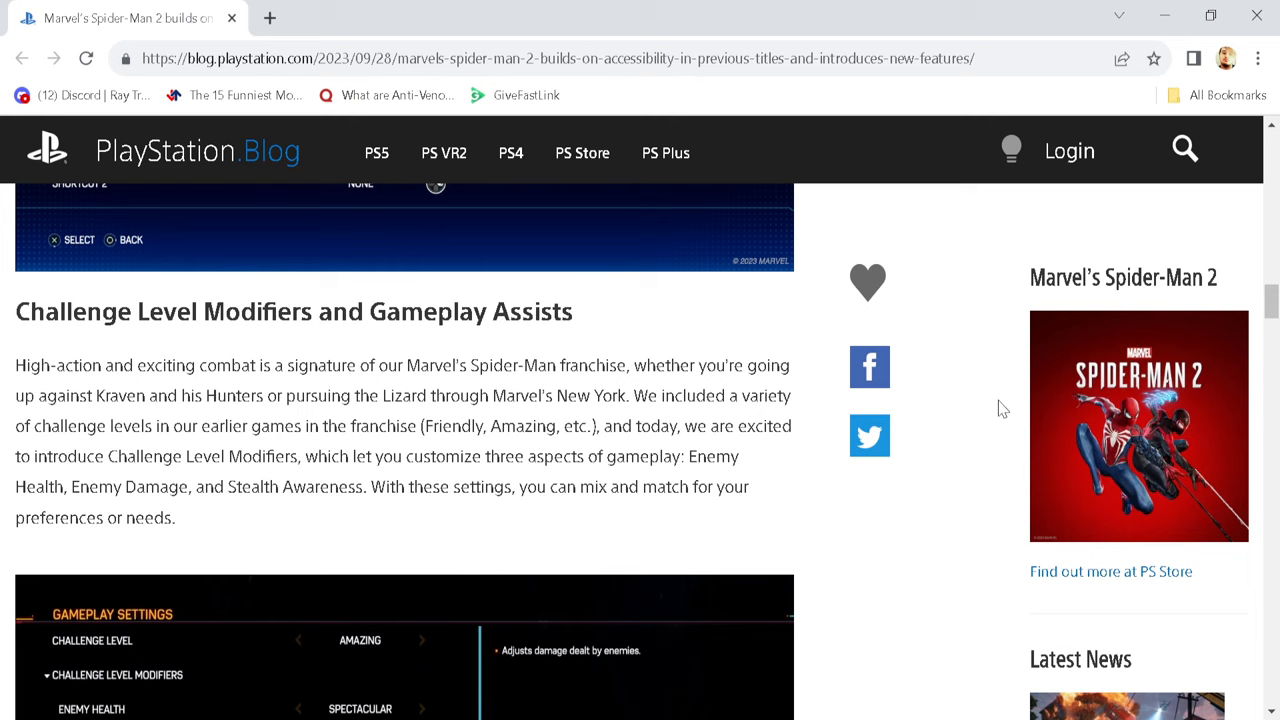
{"action": "scroll", "scroll_direction": "down", "scroll_amount": 3}
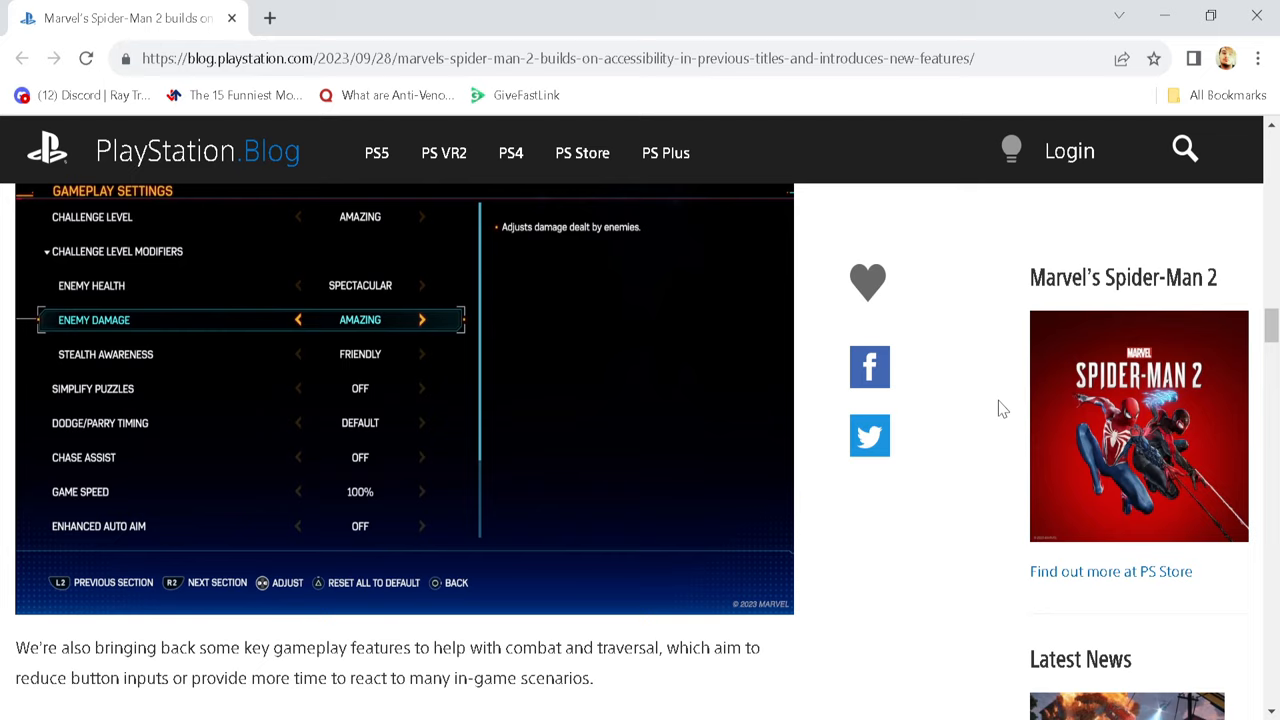
{"action": "scroll", "scroll_direction": "down", "scroll_amount": 3}
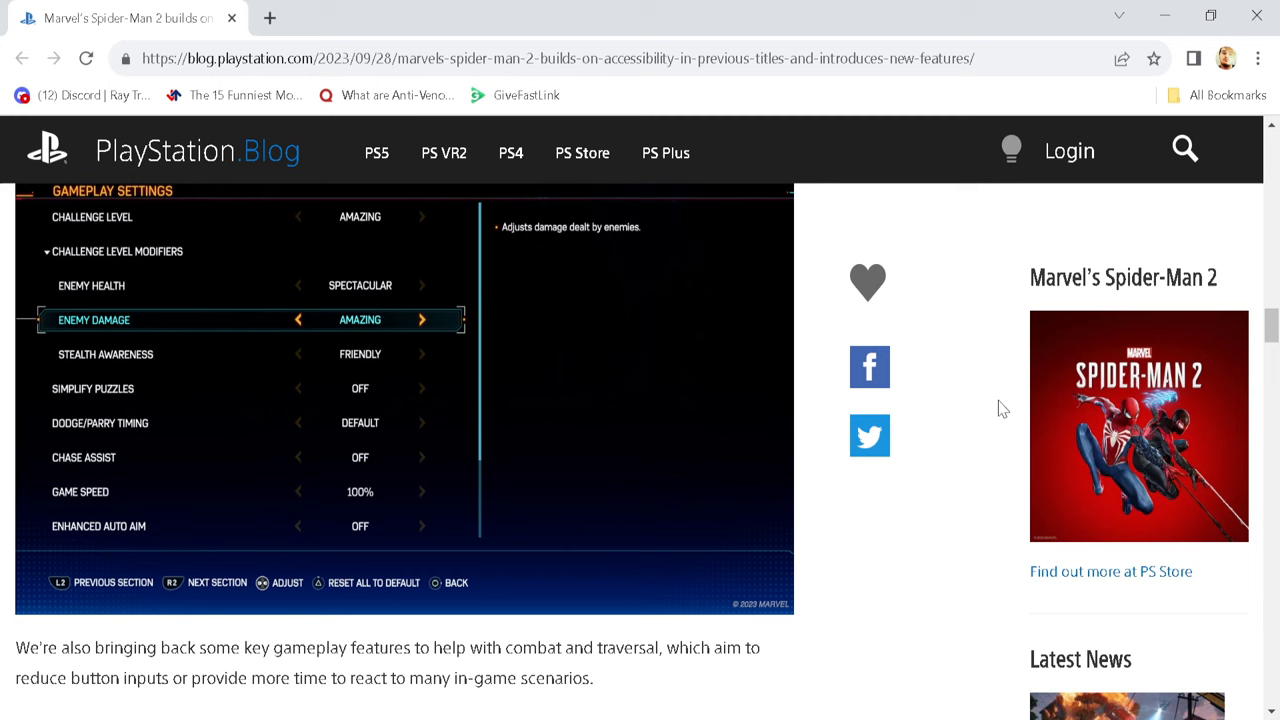
{"action": "scroll", "scroll_direction": "down", "scroll_amount": 3}
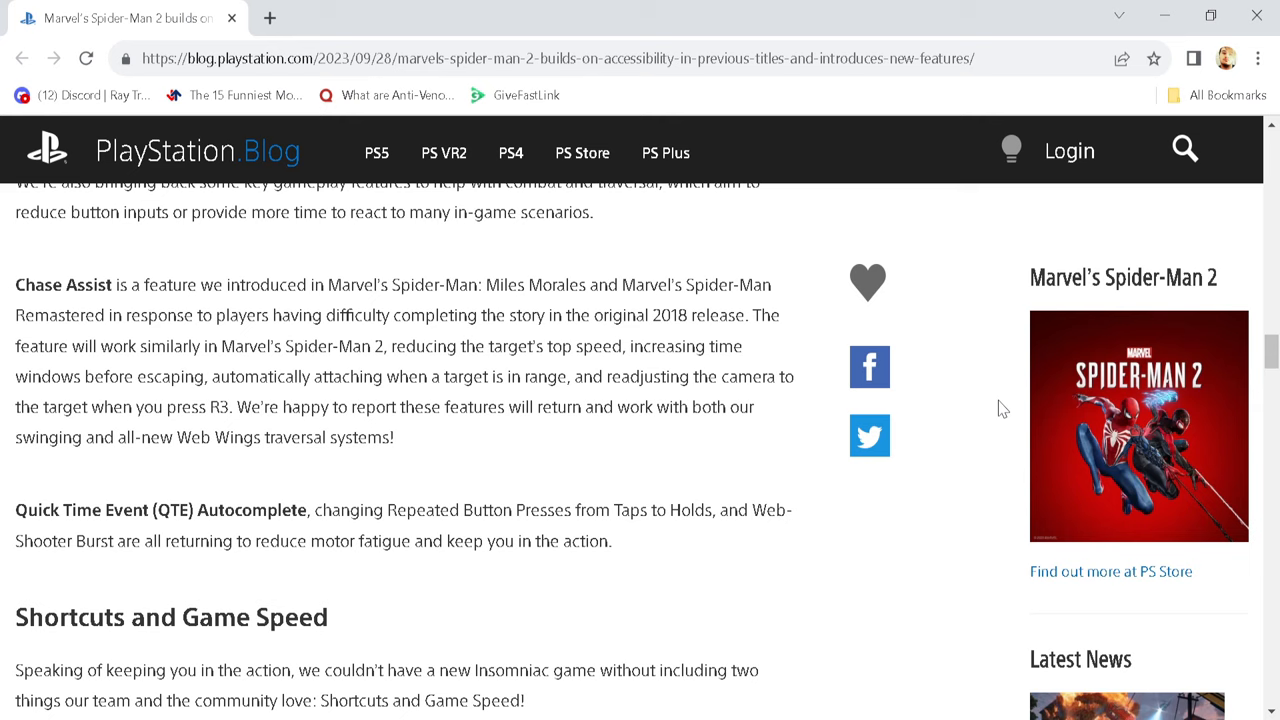
{"action": "scroll", "scroll_direction": "down", "scroll_amount": 3}
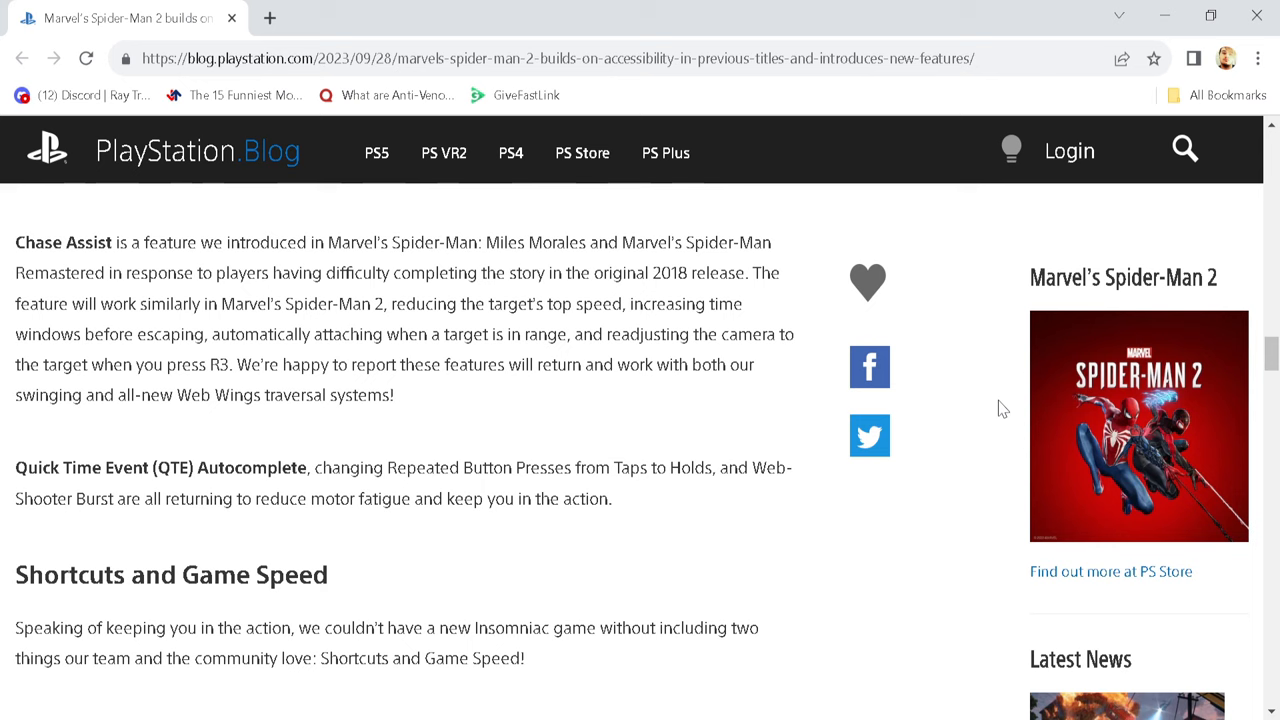
{"action": "scroll", "scroll_direction": "down", "scroll_amount": 3}
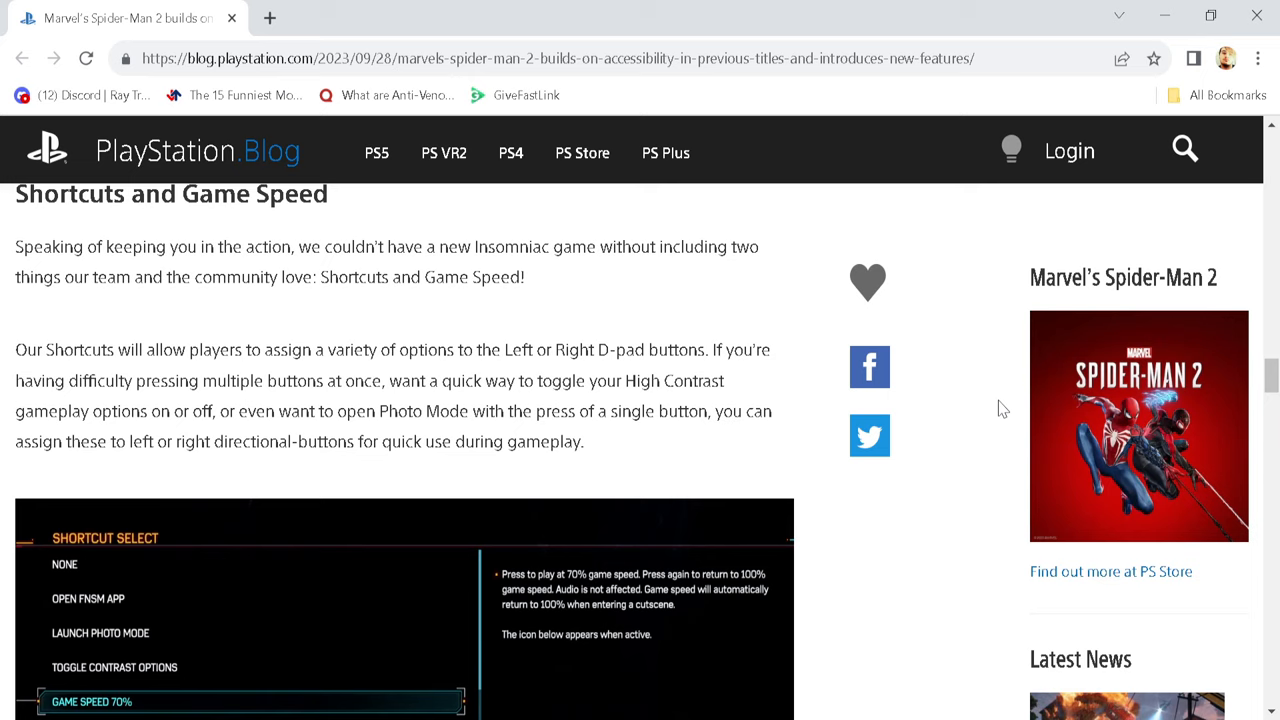
{"action": "type", "text": "brain fart lol"}
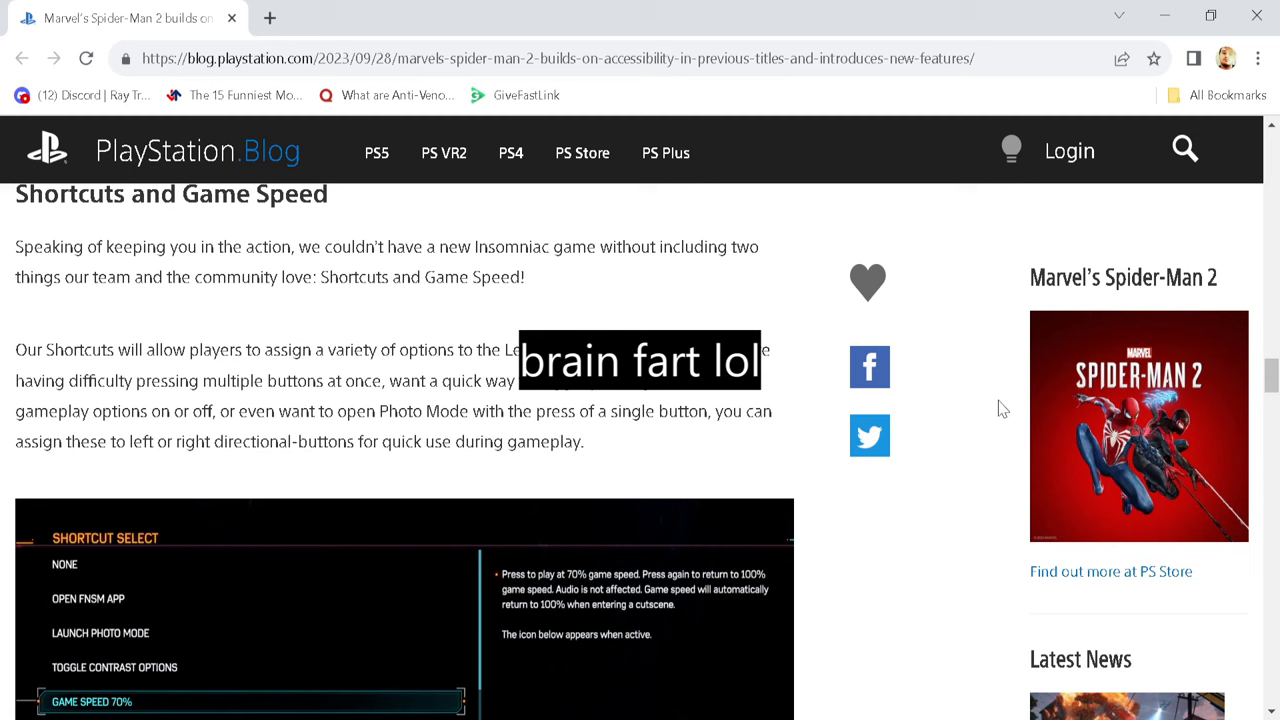
{"action": "scroll", "scroll_direction": "down", "scroll_amount": 3}
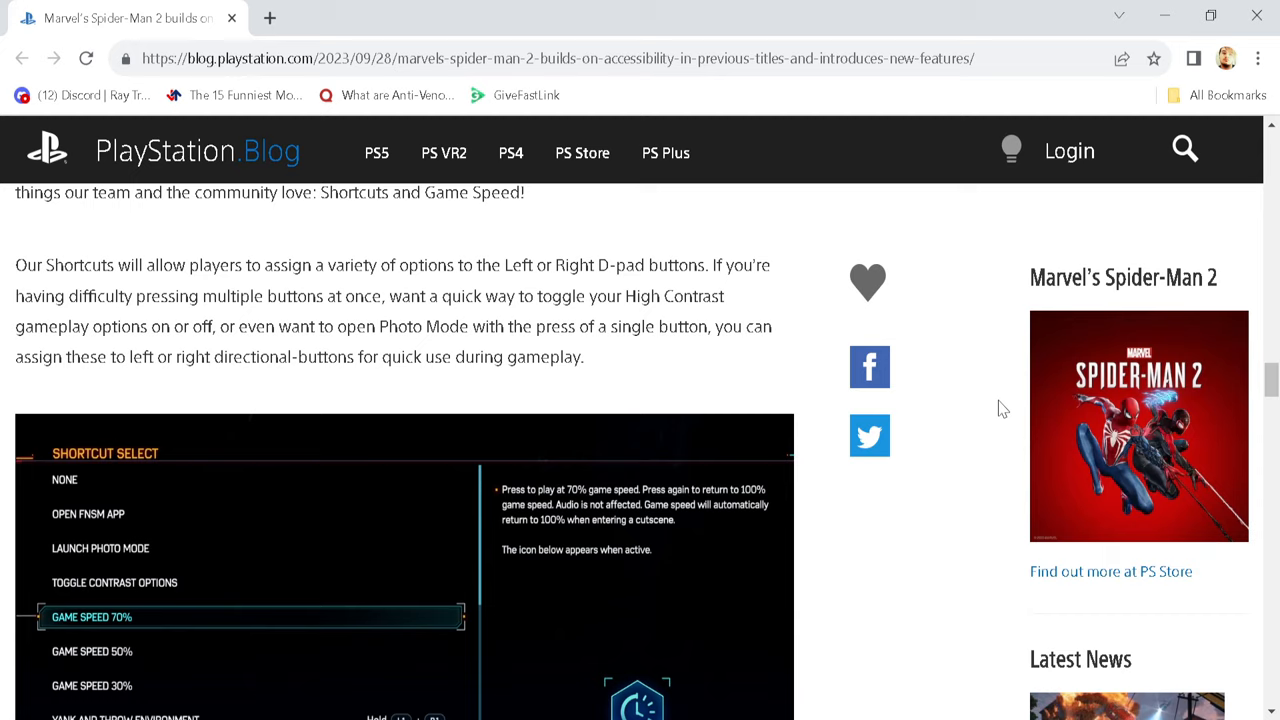
{"action": "scroll", "scroll_direction": "down", "scroll_amount": 3}
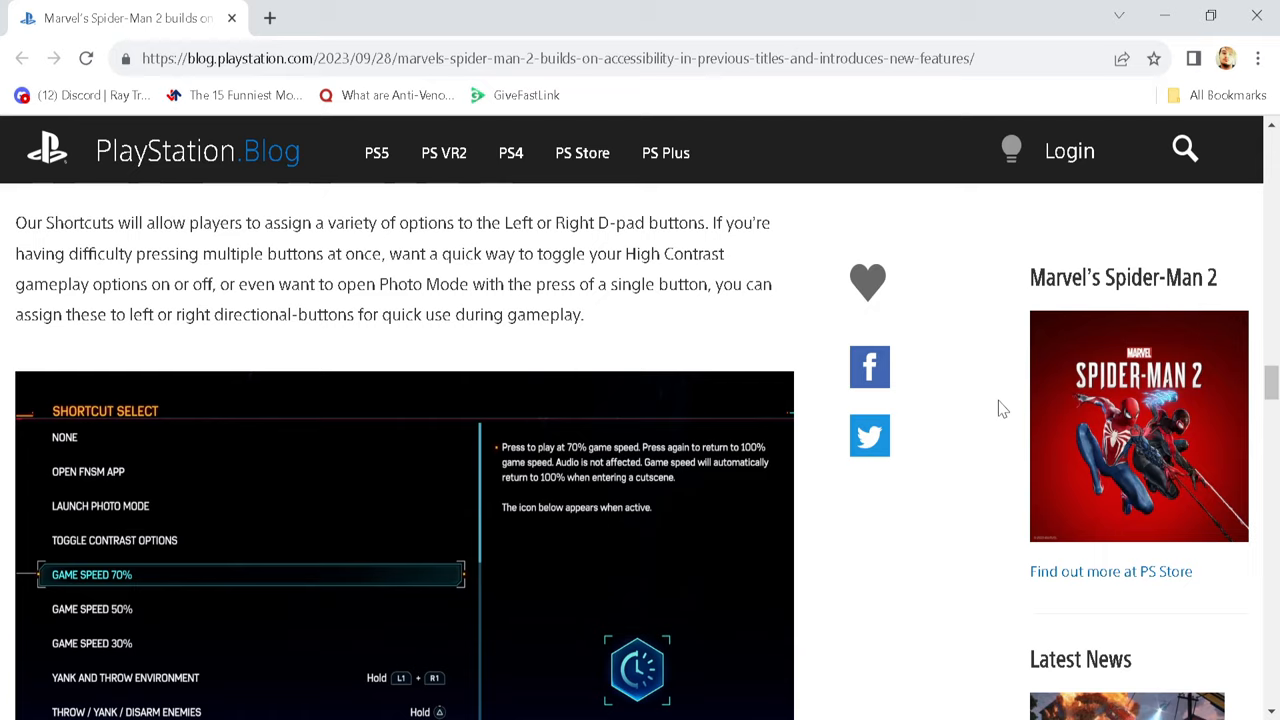
{"action": "scroll", "scroll_direction": "down", "scroll_amount": 3}
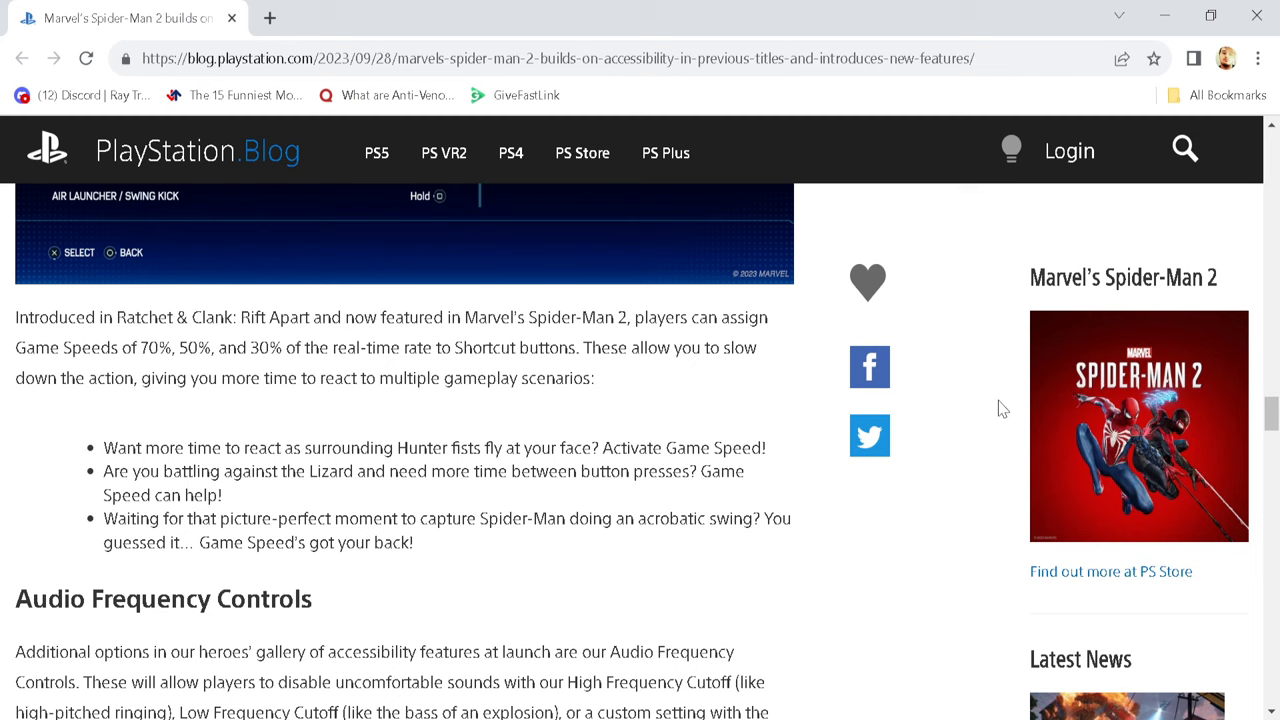
{"action": "scroll", "scroll_direction": "down", "scroll_amount": 3}
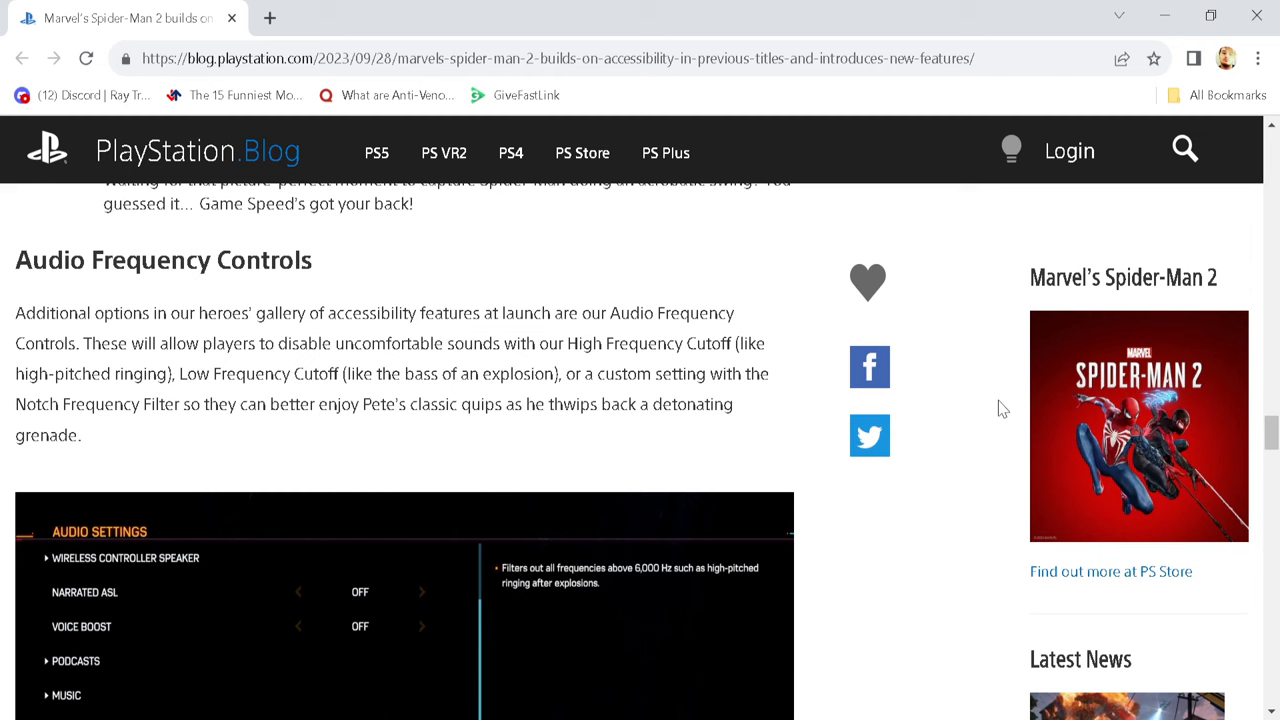
{"action": "scroll", "scroll_direction": "down", "scroll_amount": 3}
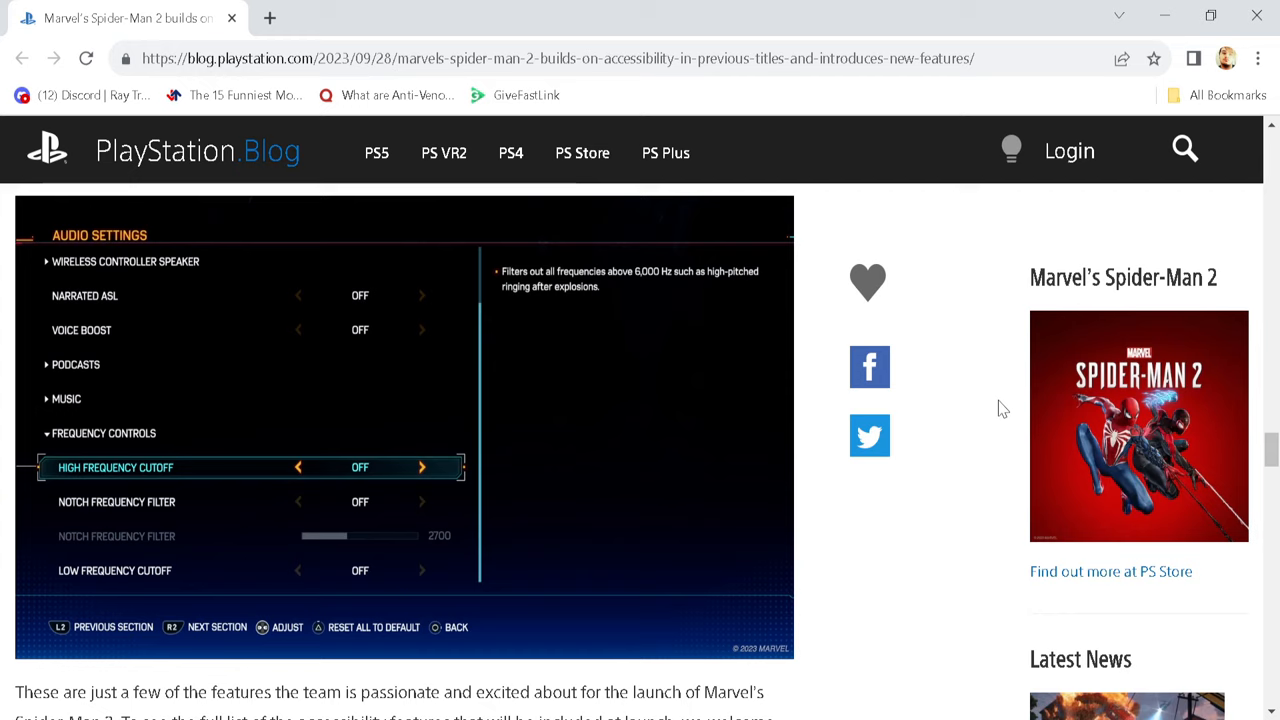
{"action": "scroll", "scroll_direction": "down", "scroll_amount": 3}
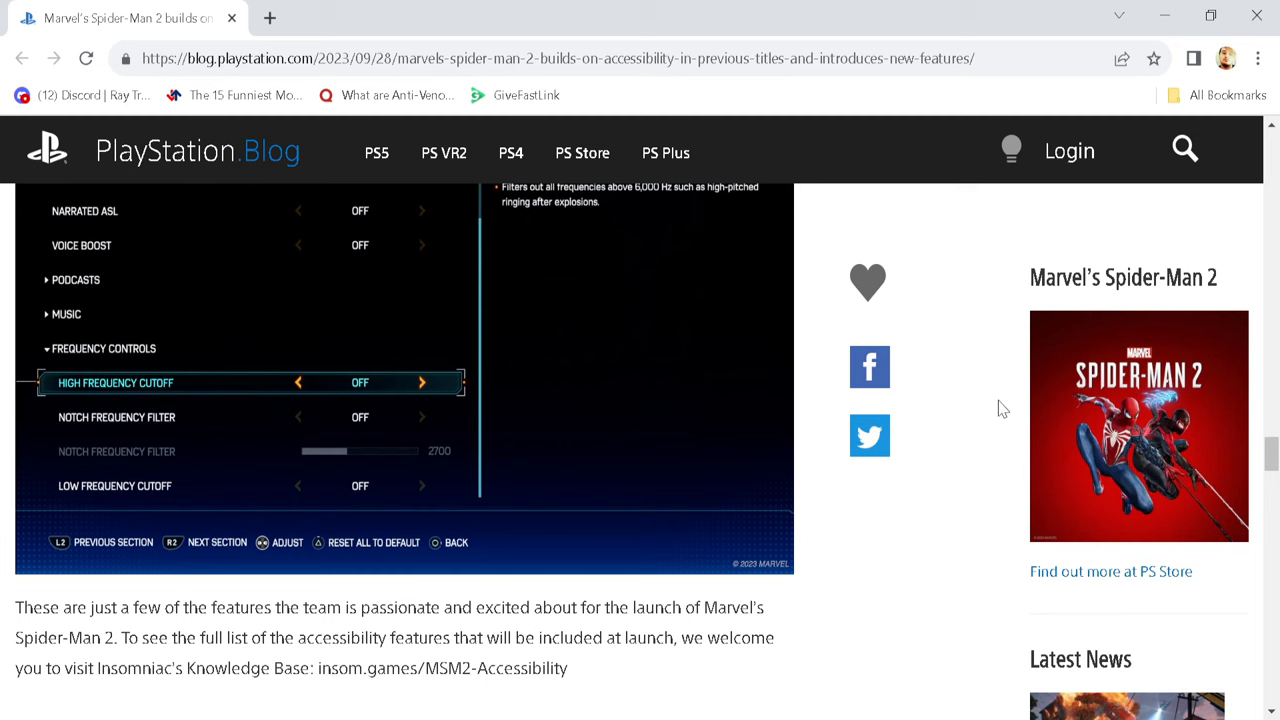
{"action": "scroll", "scroll_direction": "down", "scroll_amount": 3}
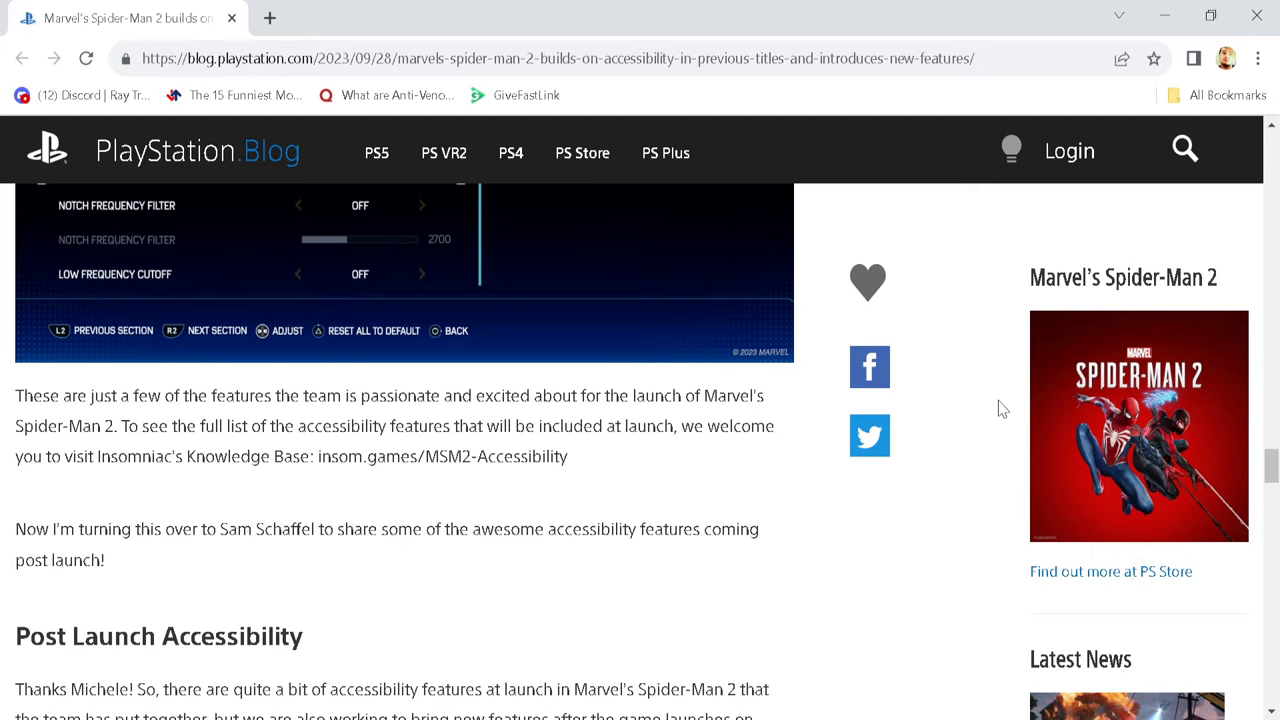
{"action": "scroll", "scroll_direction": "down", "scroll_amount": 3}
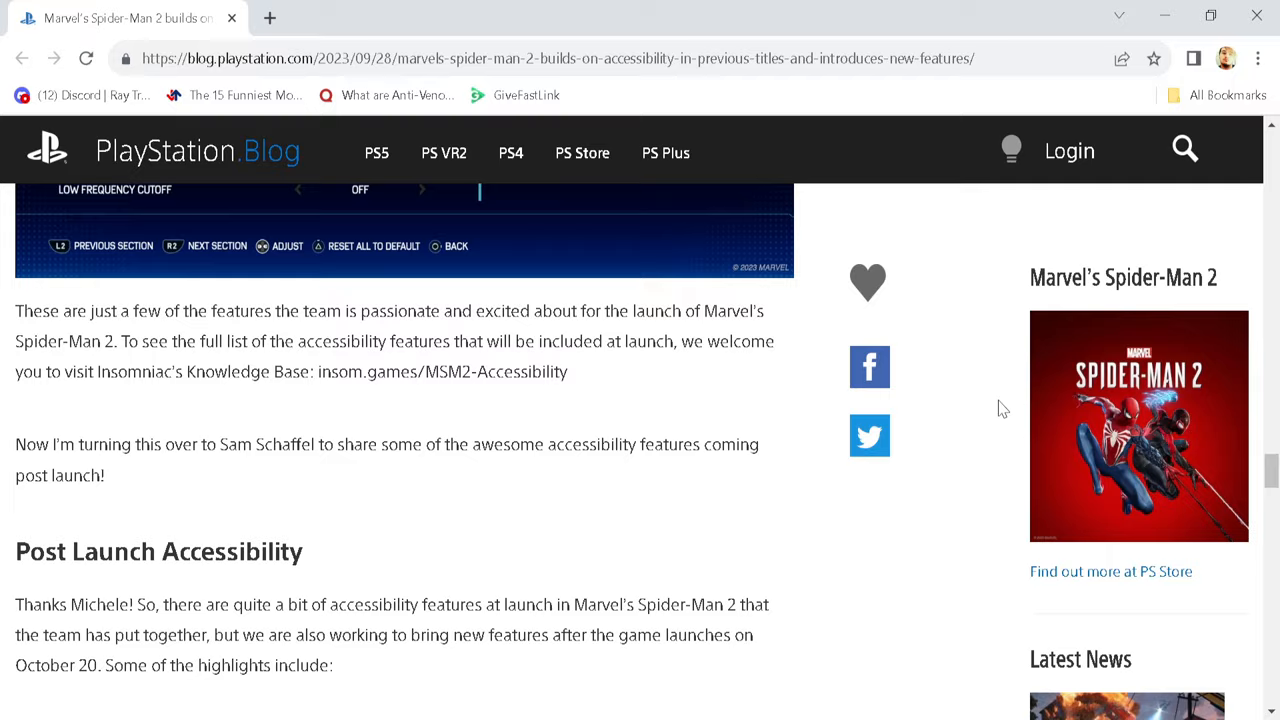
{"action": "scroll", "scroll_direction": "down", "scroll_amount": 3}
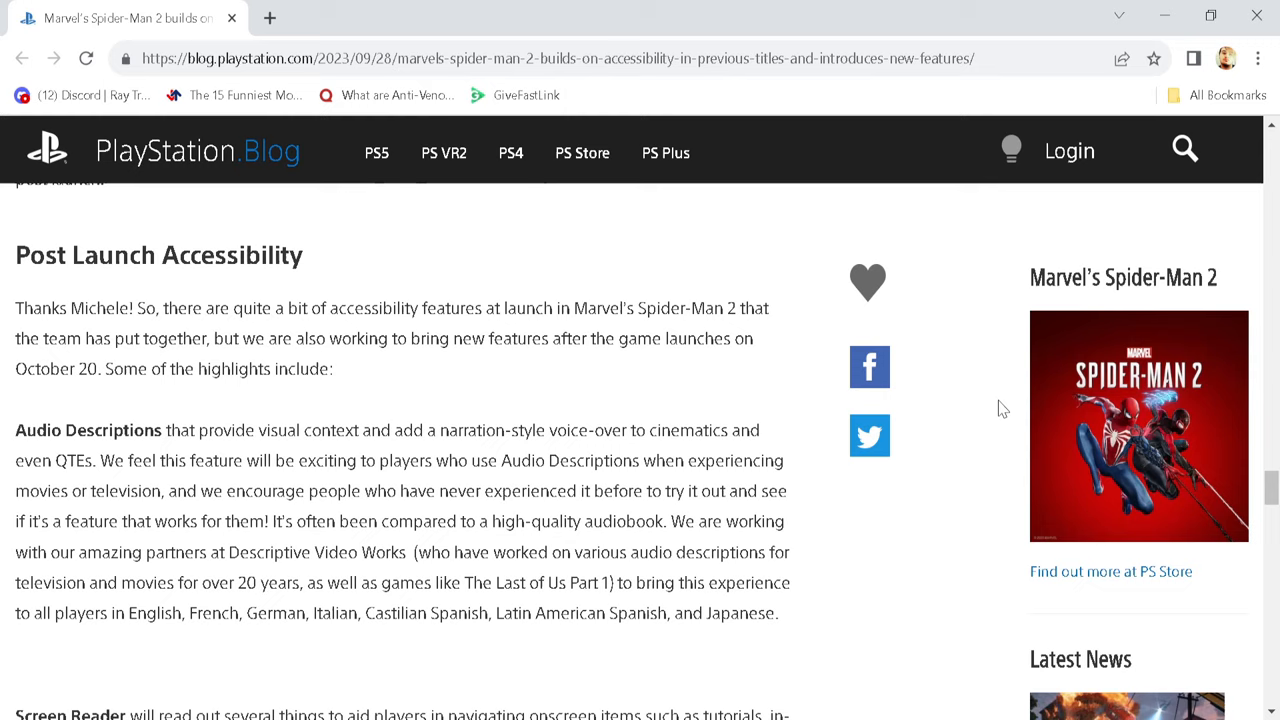
{"action": "scroll", "scroll_direction": "down", "scroll_amount": 3}
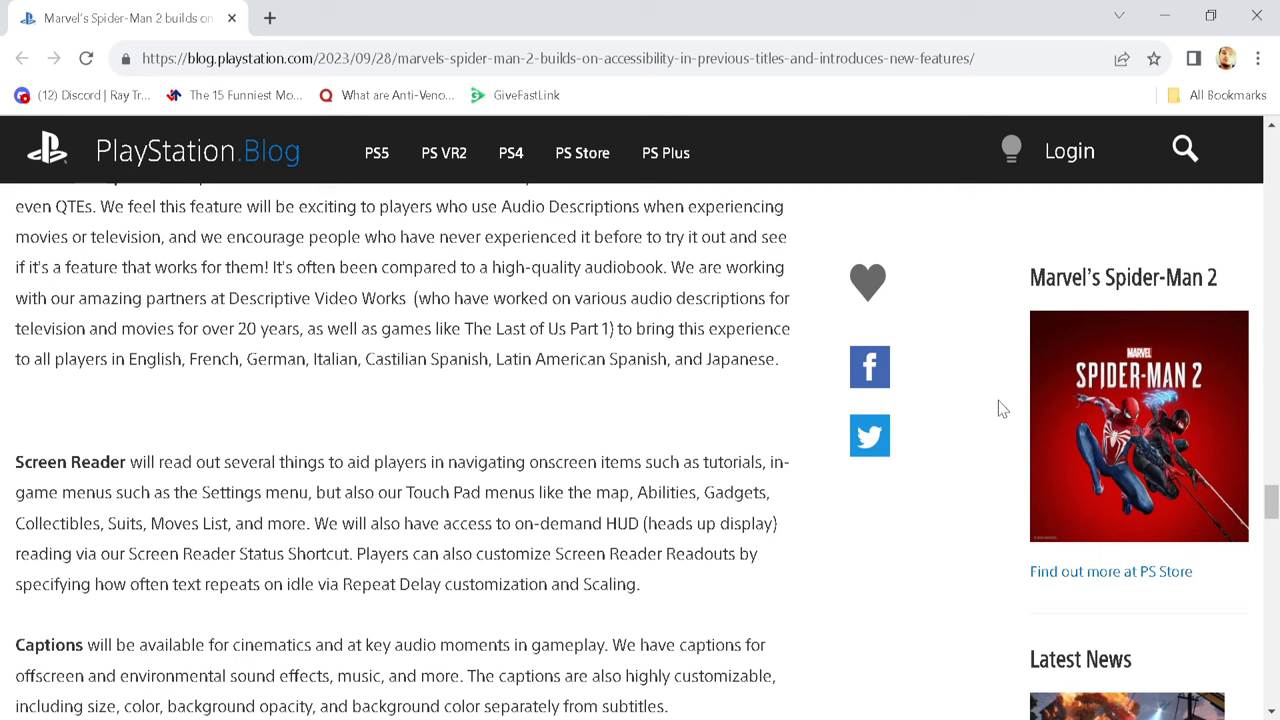
{"action": "scroll", "scroll_direction": "down", "scroll_amount": 3}
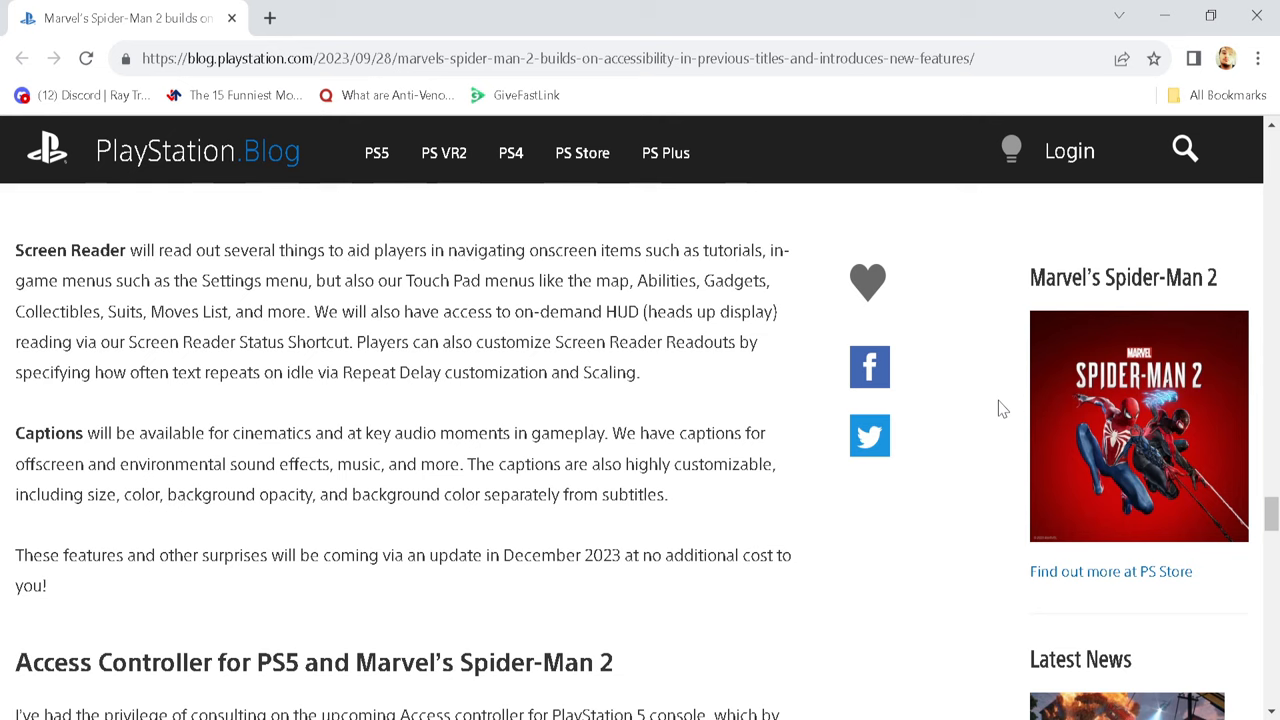
{"action": "scroll", "scroll_direction": "down", "scroll_amount": 3}
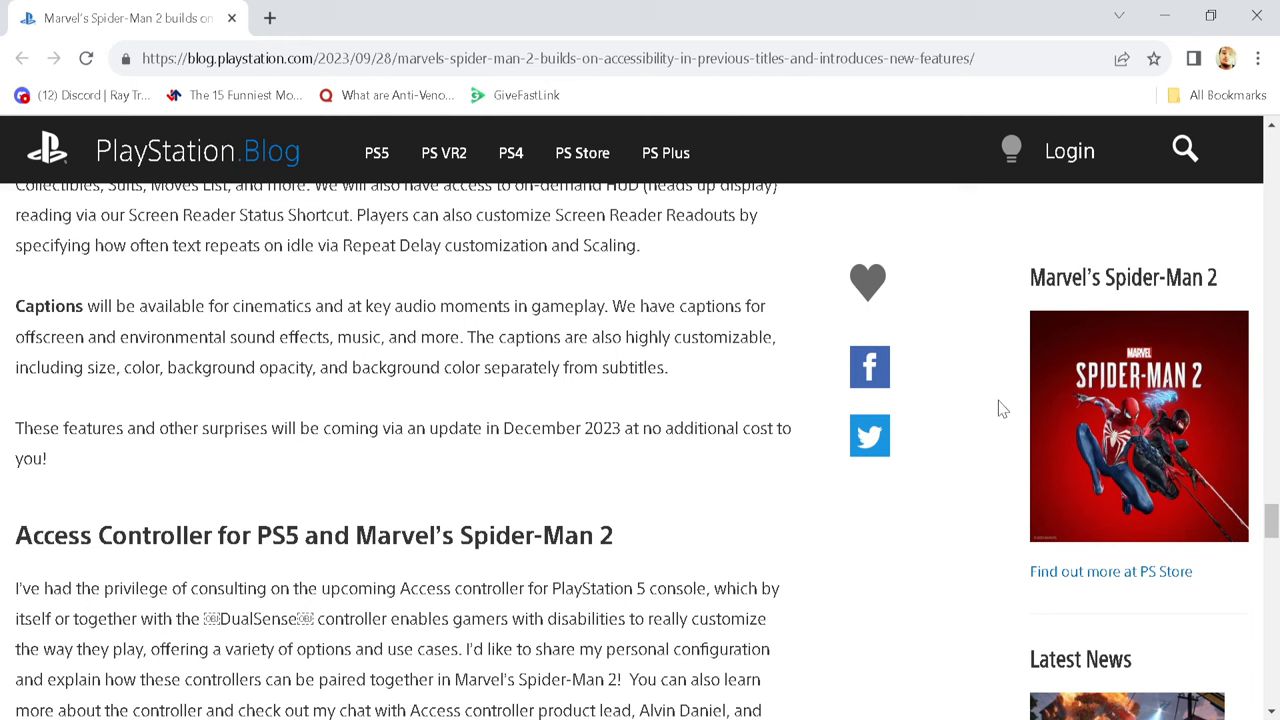
{"action": "scroll", "scroll_direction": "down", "scroll_amount": 3}
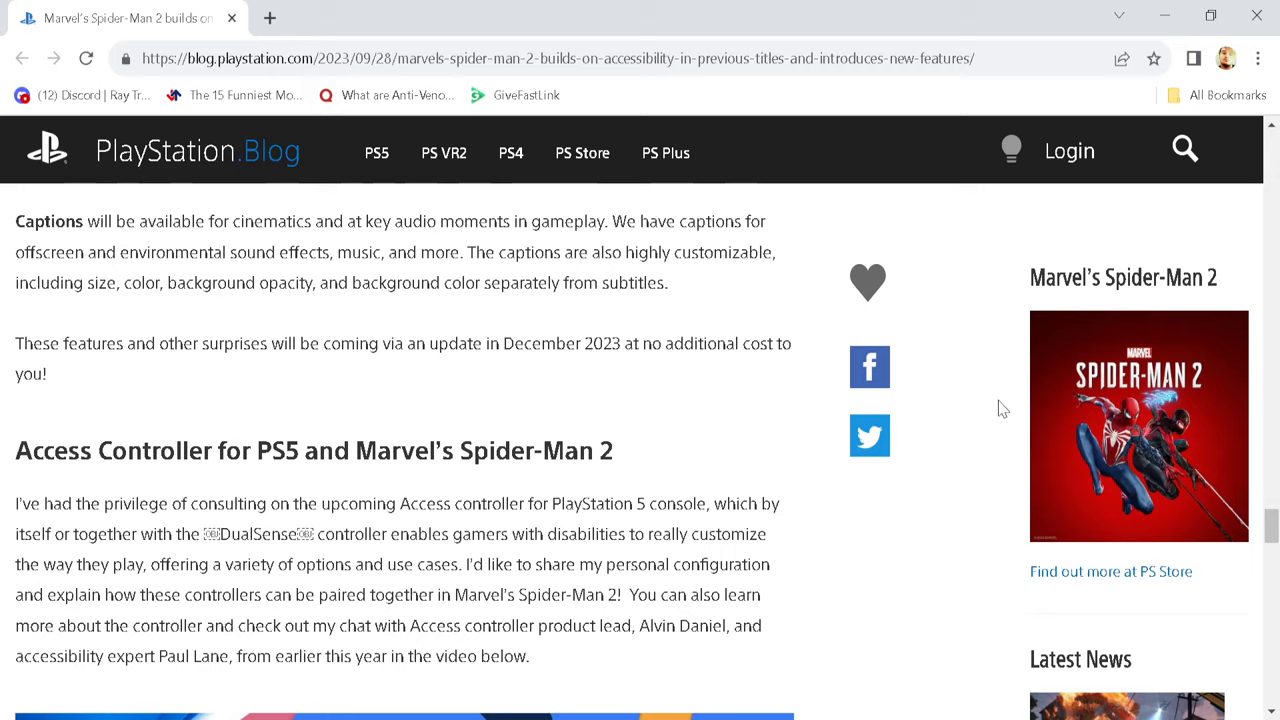
{"action": "scroll", "scroll_direction": "down", "scroll_amount": 3}
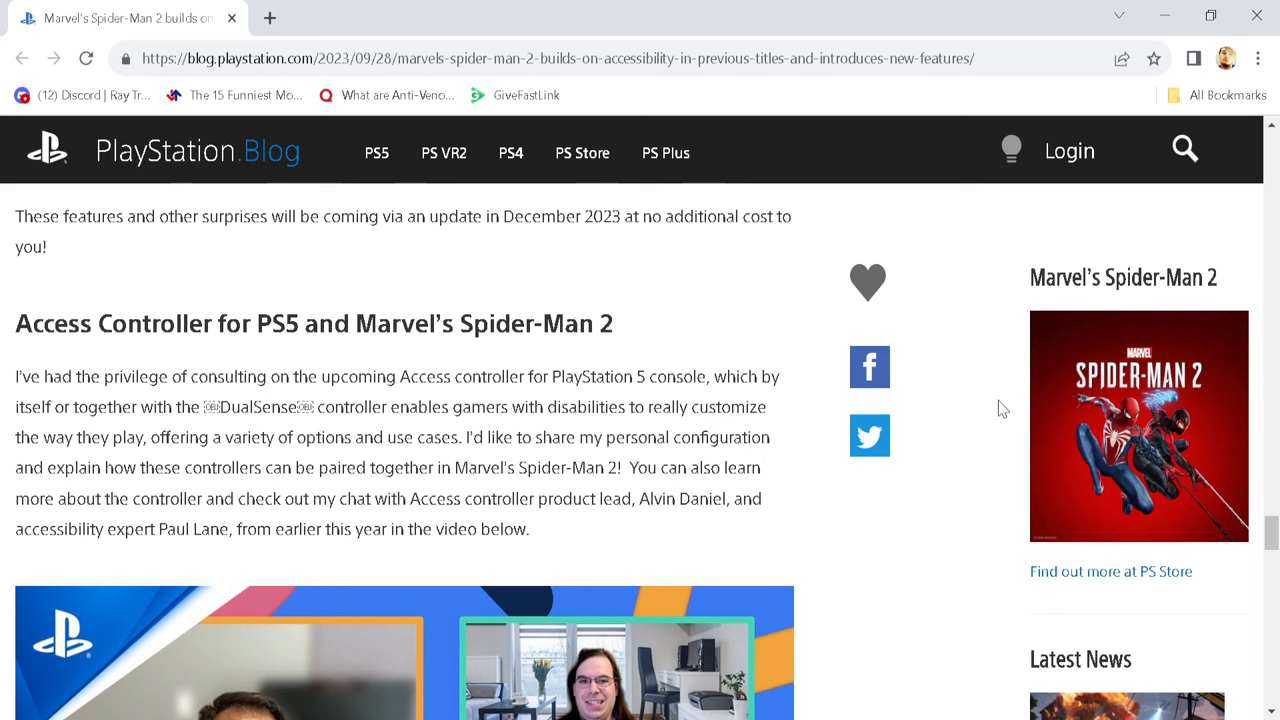
{"action": "scroll", "scroll_direction": "down", "scroll_amount": 3}
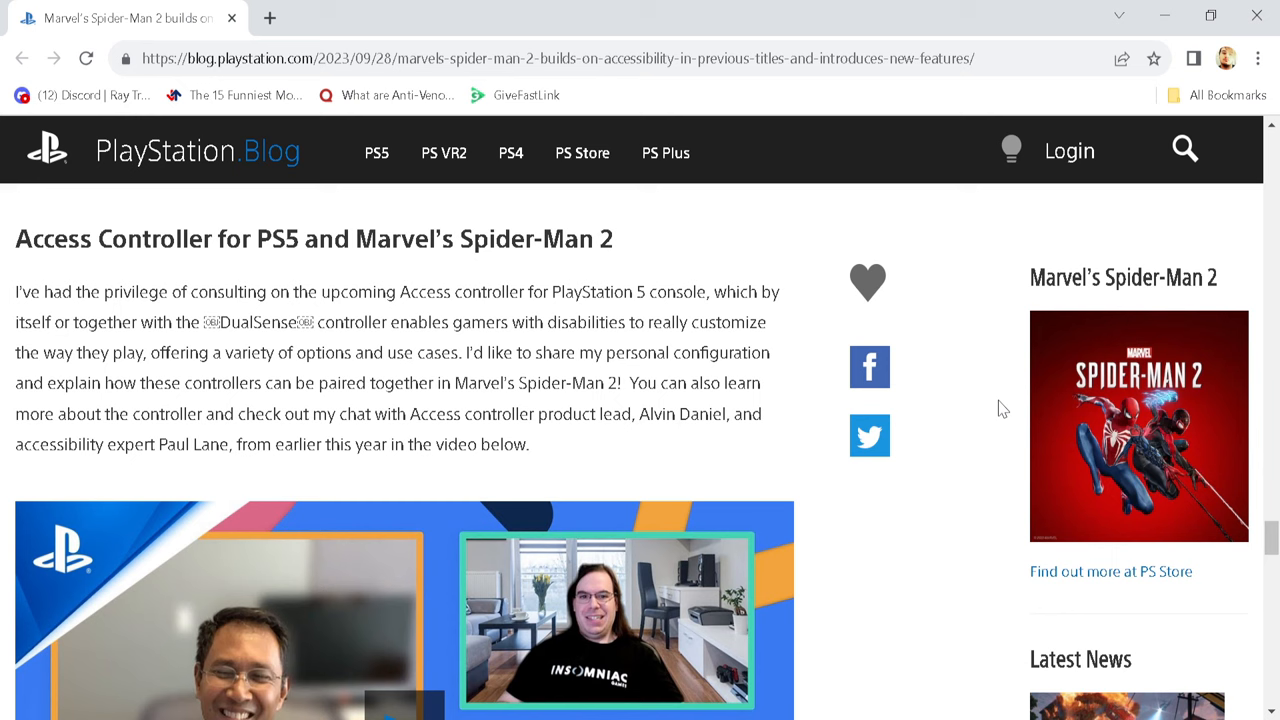
{"action": "scroll", "scroll_direction": "down", "scroll_amount": 3}
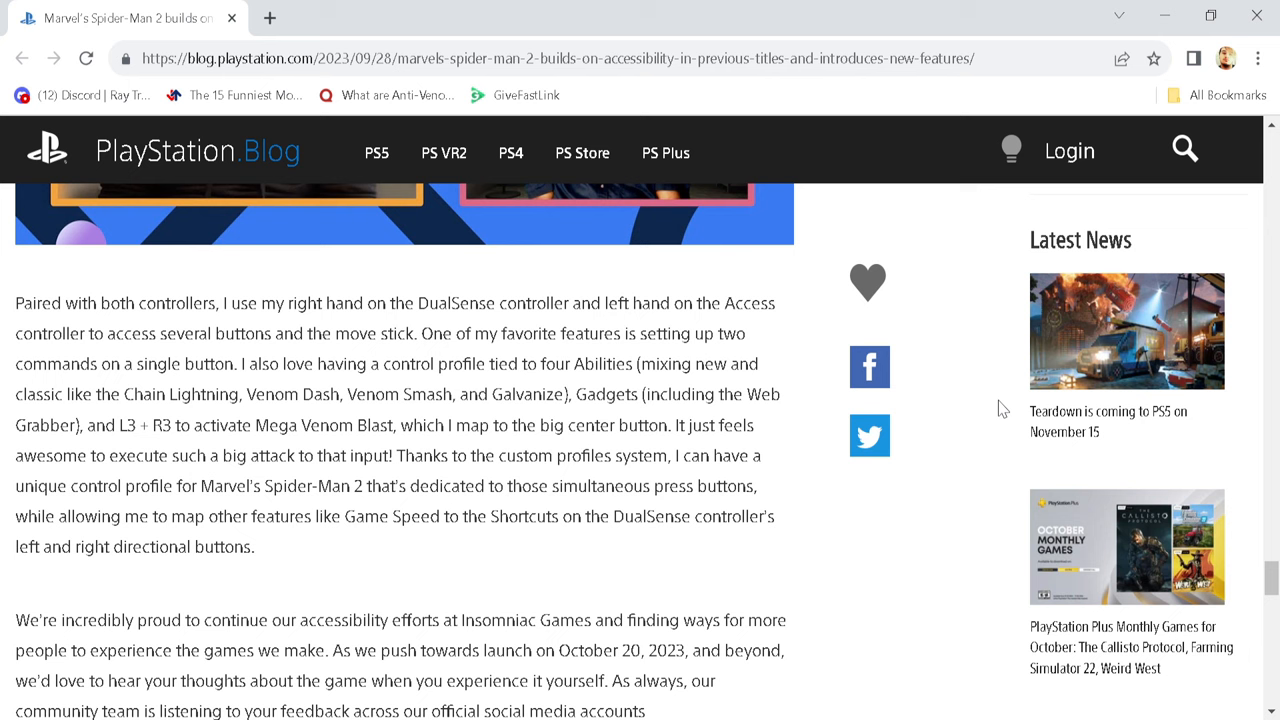
{"action": "scroll", "scroll_direction": "down", "scroll_amount": 3}
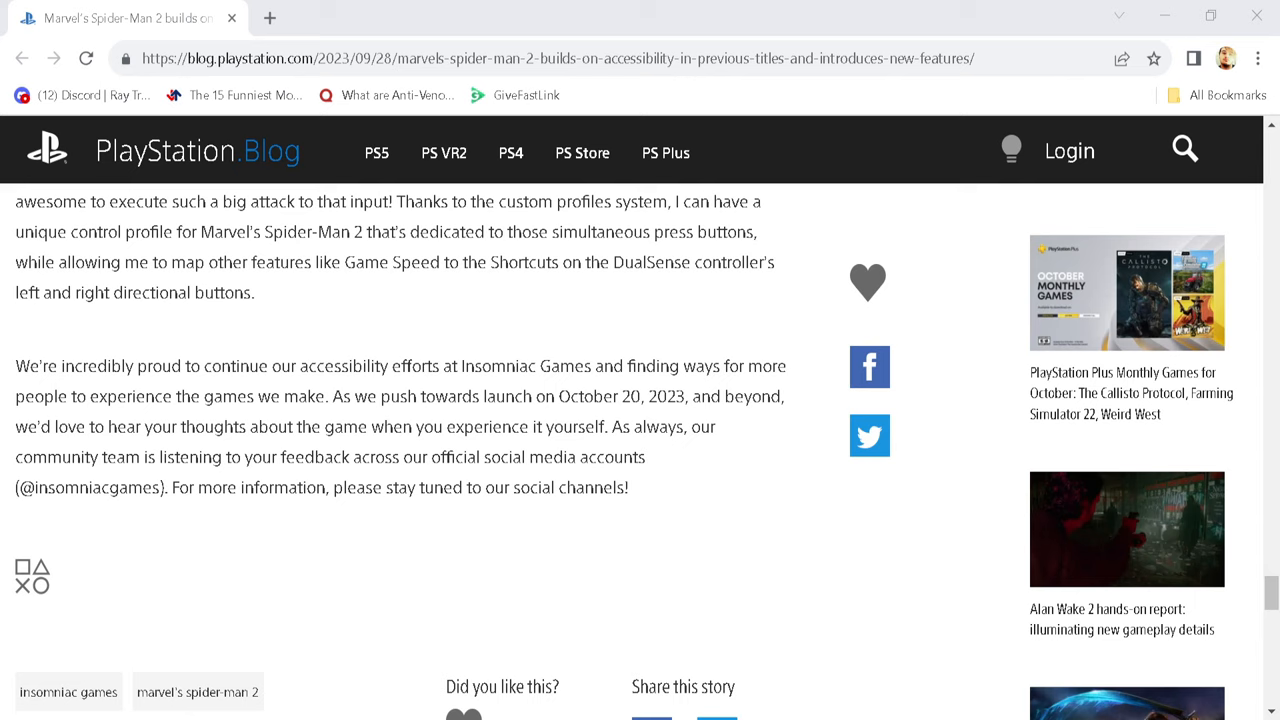